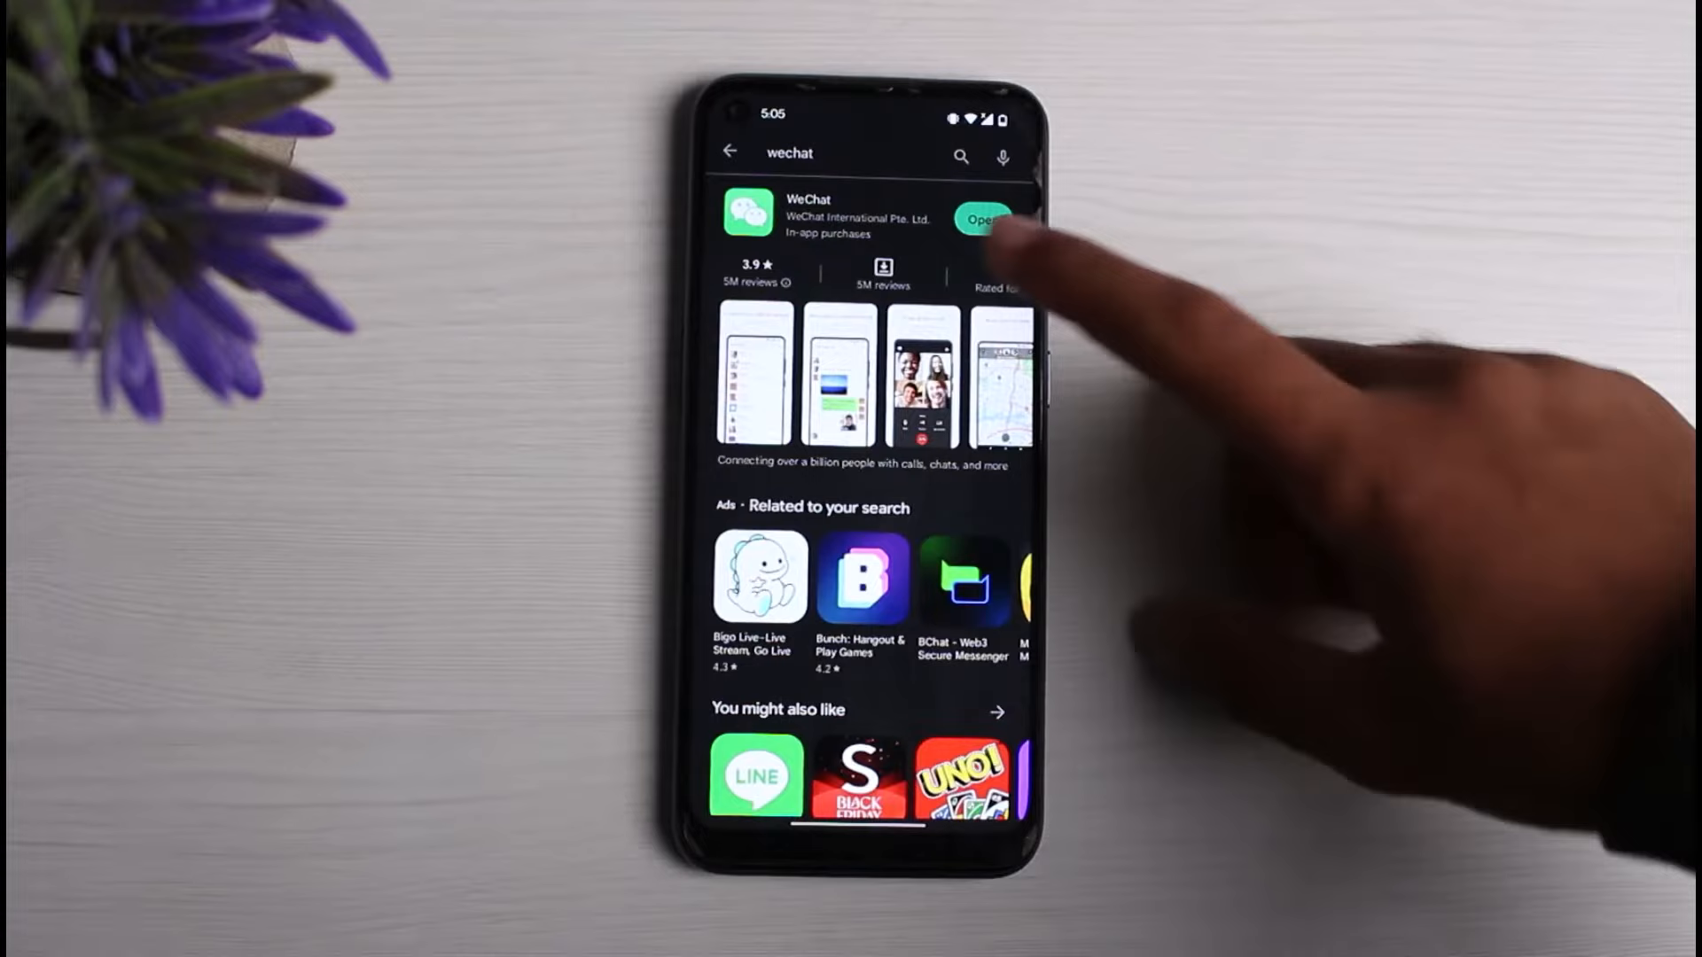
Launch the installed WeChat app from its Google Play Store search result.
left_click(808, 213)
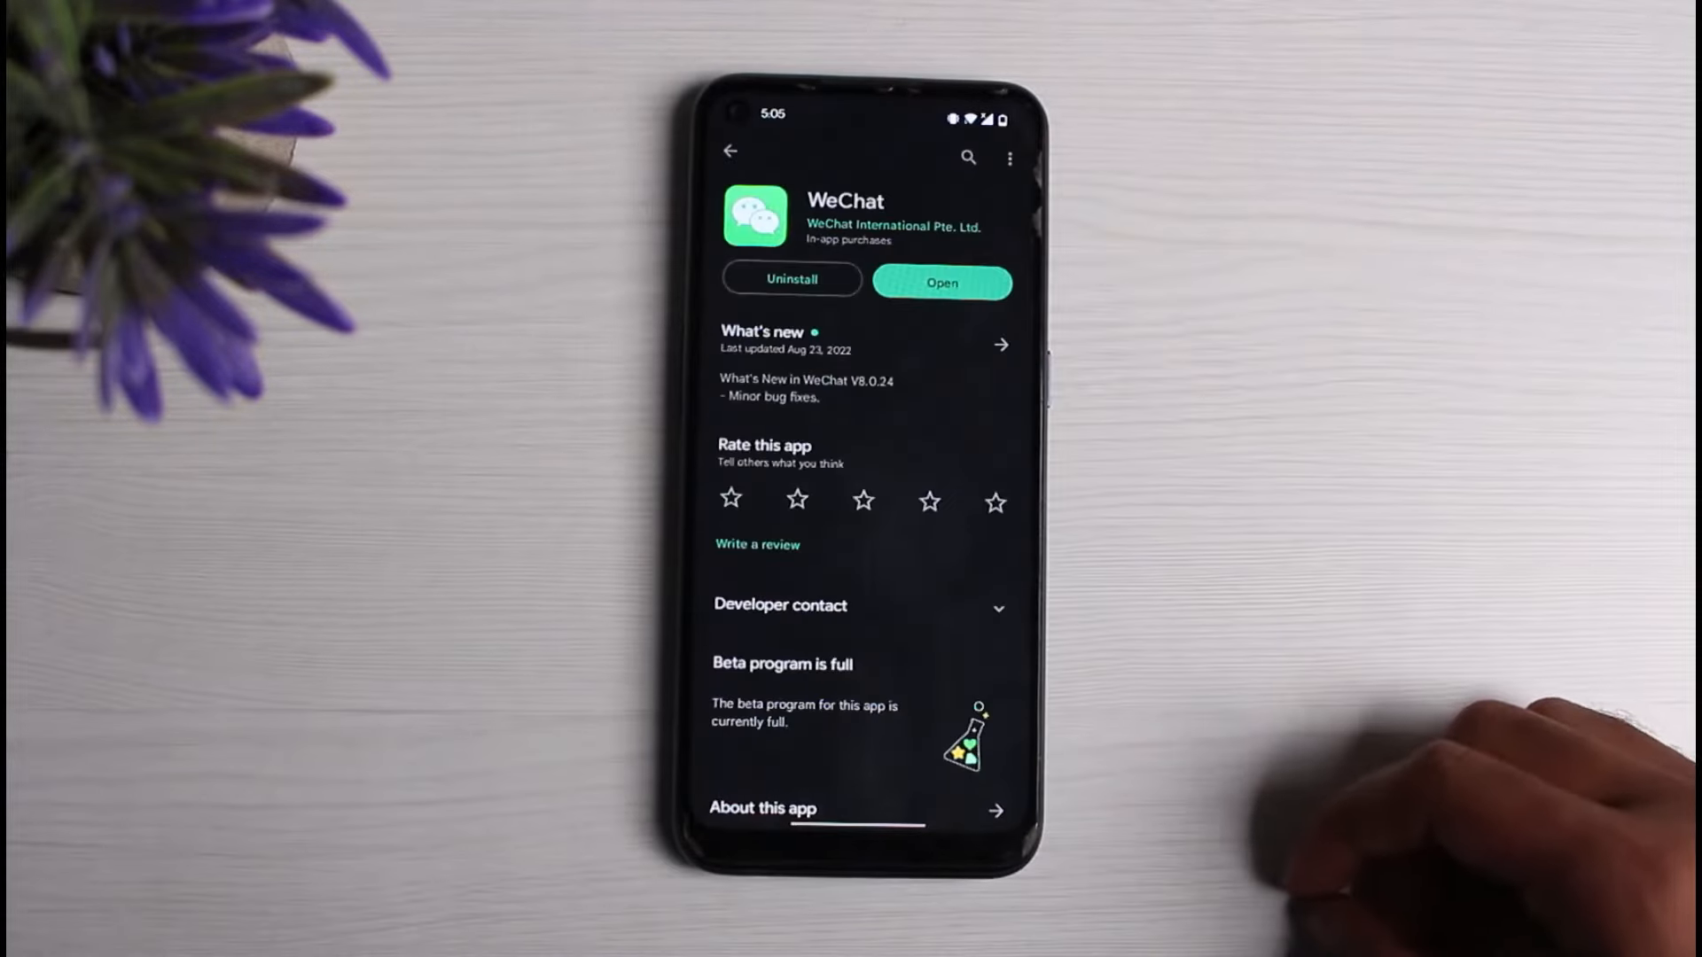
left_click(939, 282)
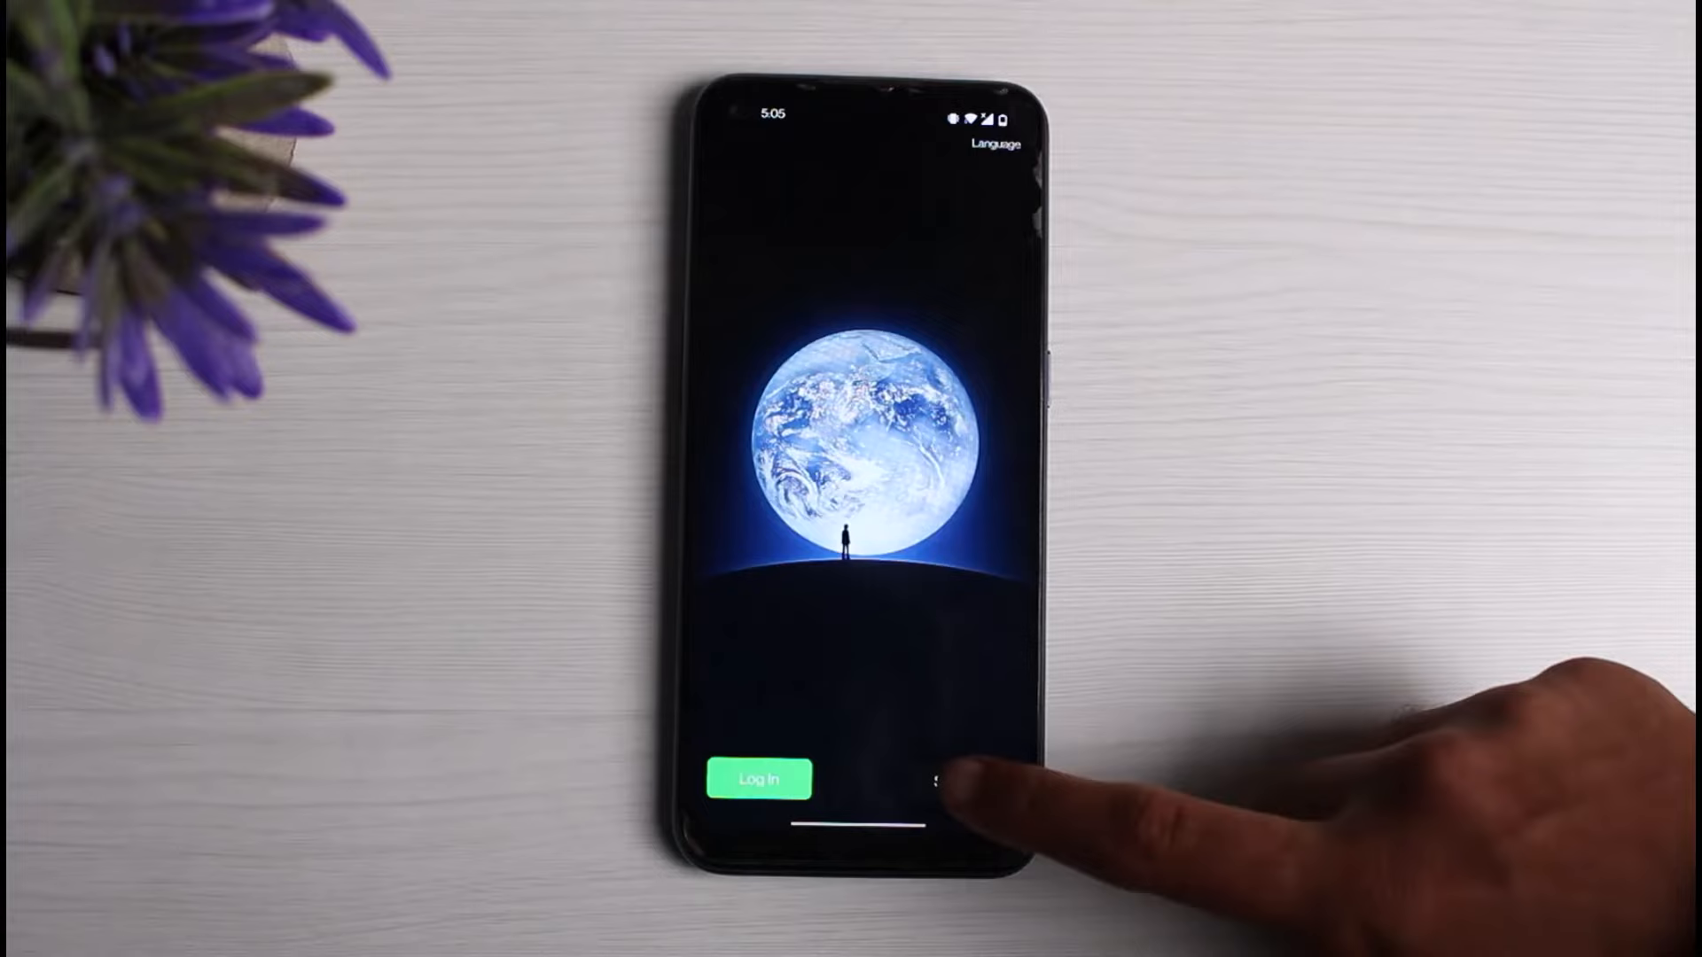
Start a new WeChat account sign-up by phone number from the welcome screen.
left_click(934, 790)
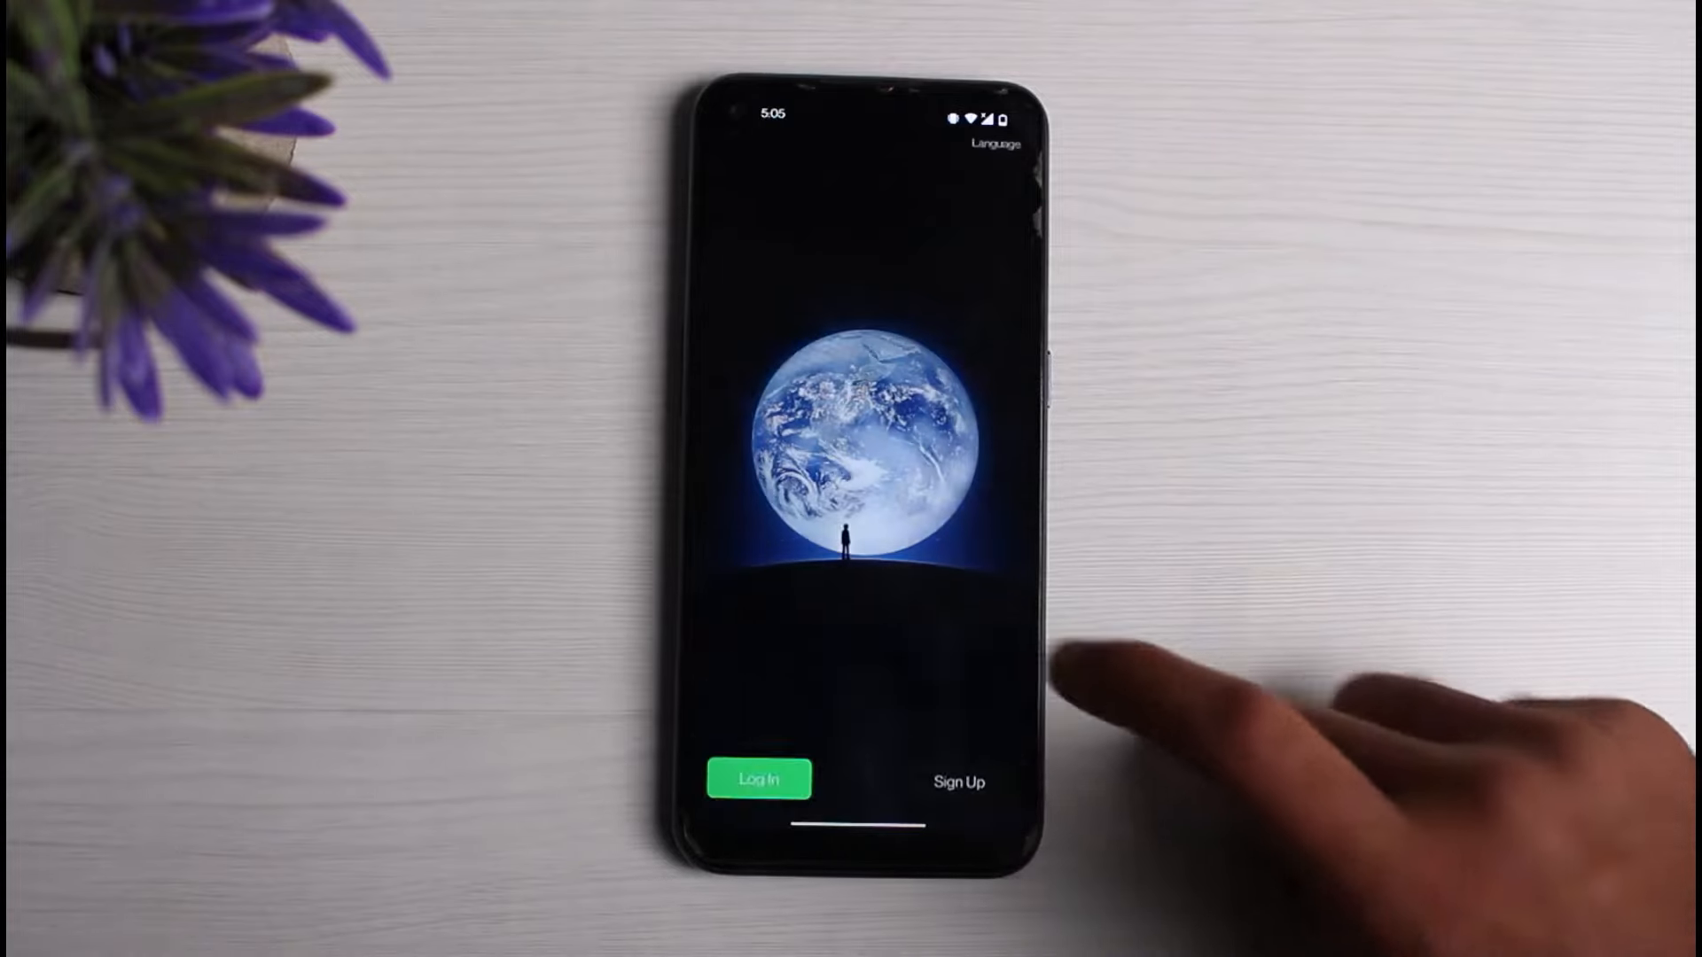
left_click(959, 781)
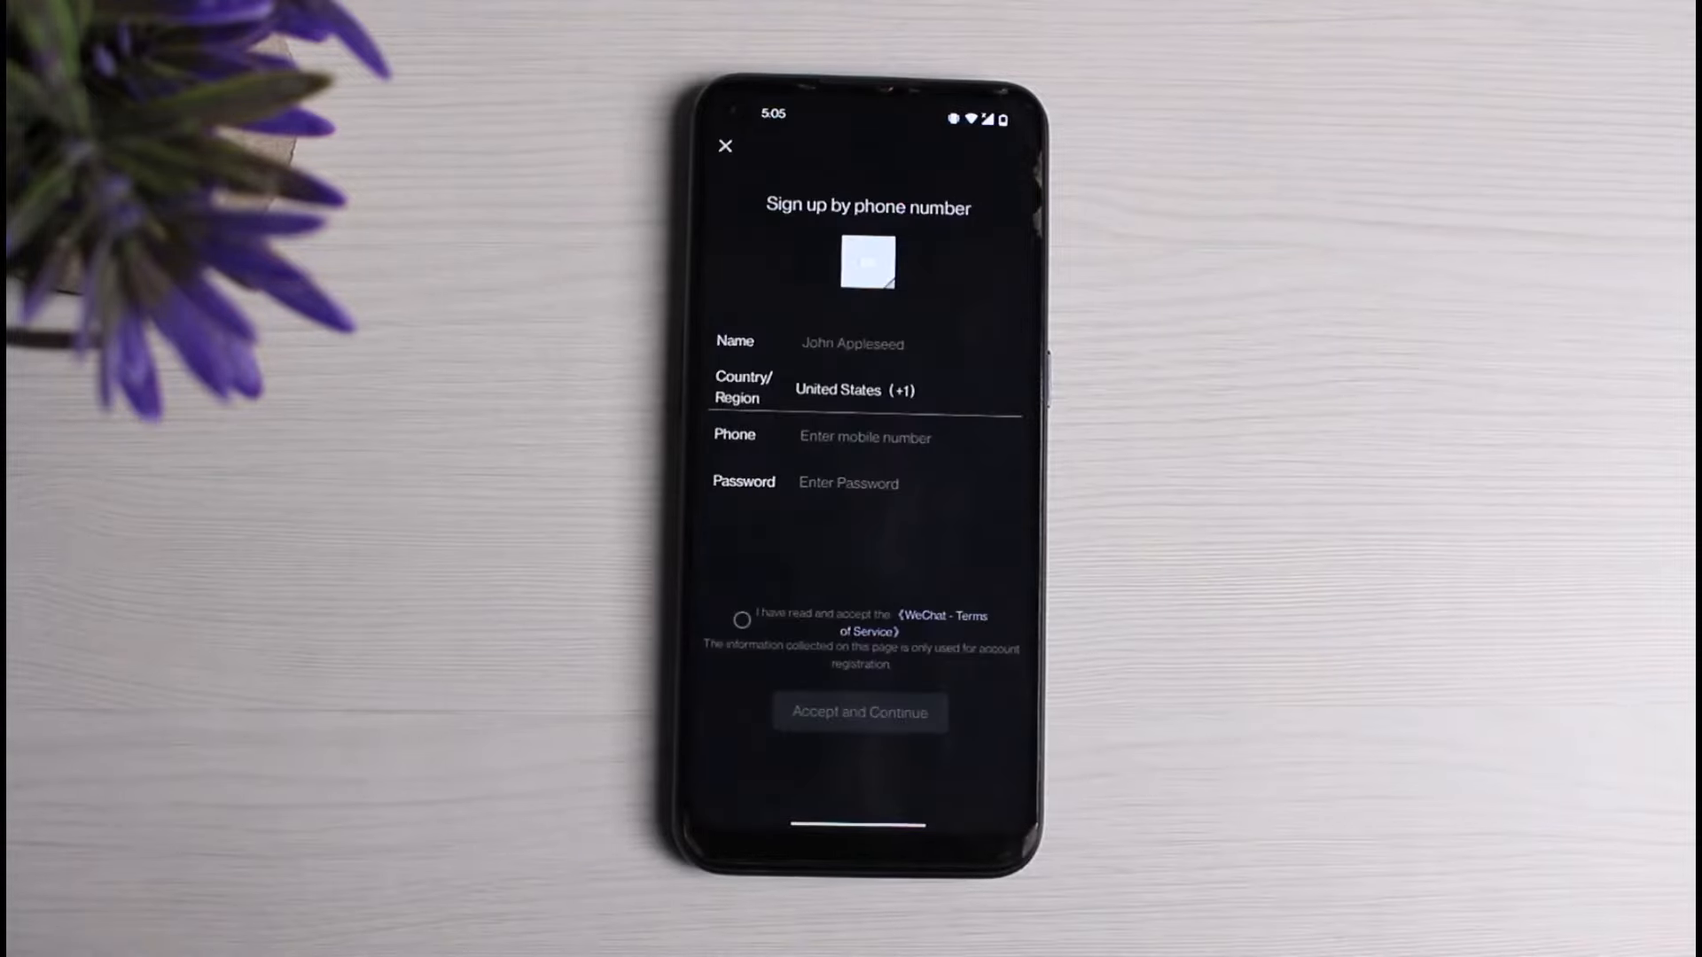
left_click(851, 344)
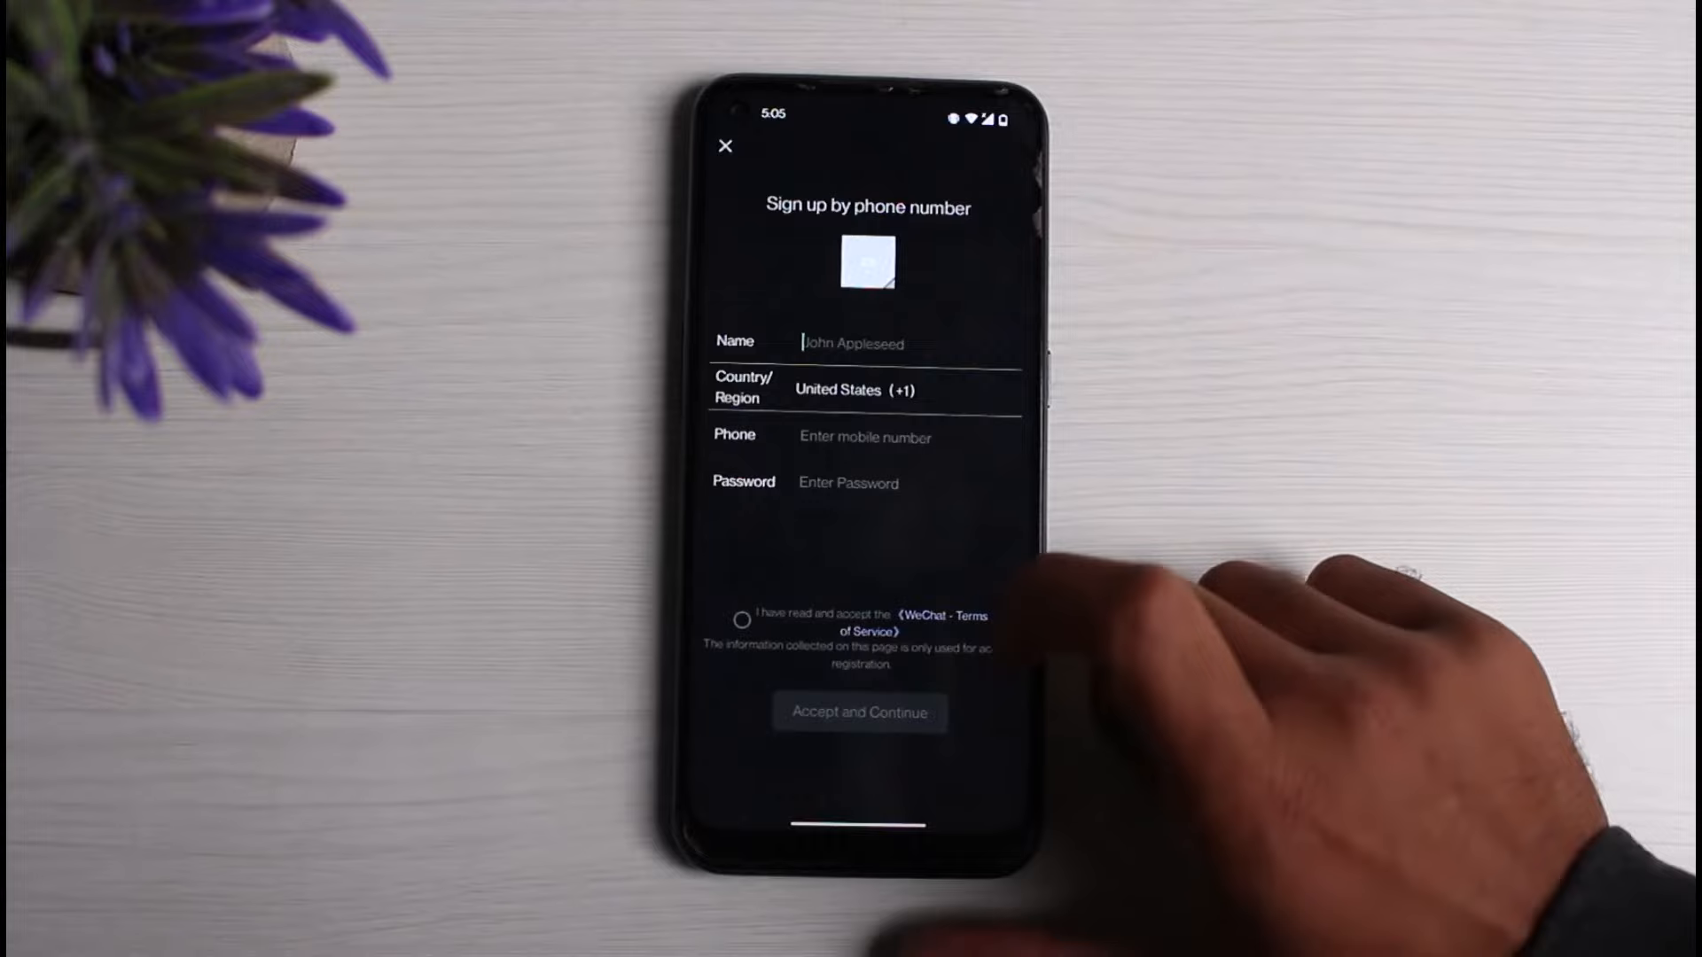
type("Ramik Dhungana")
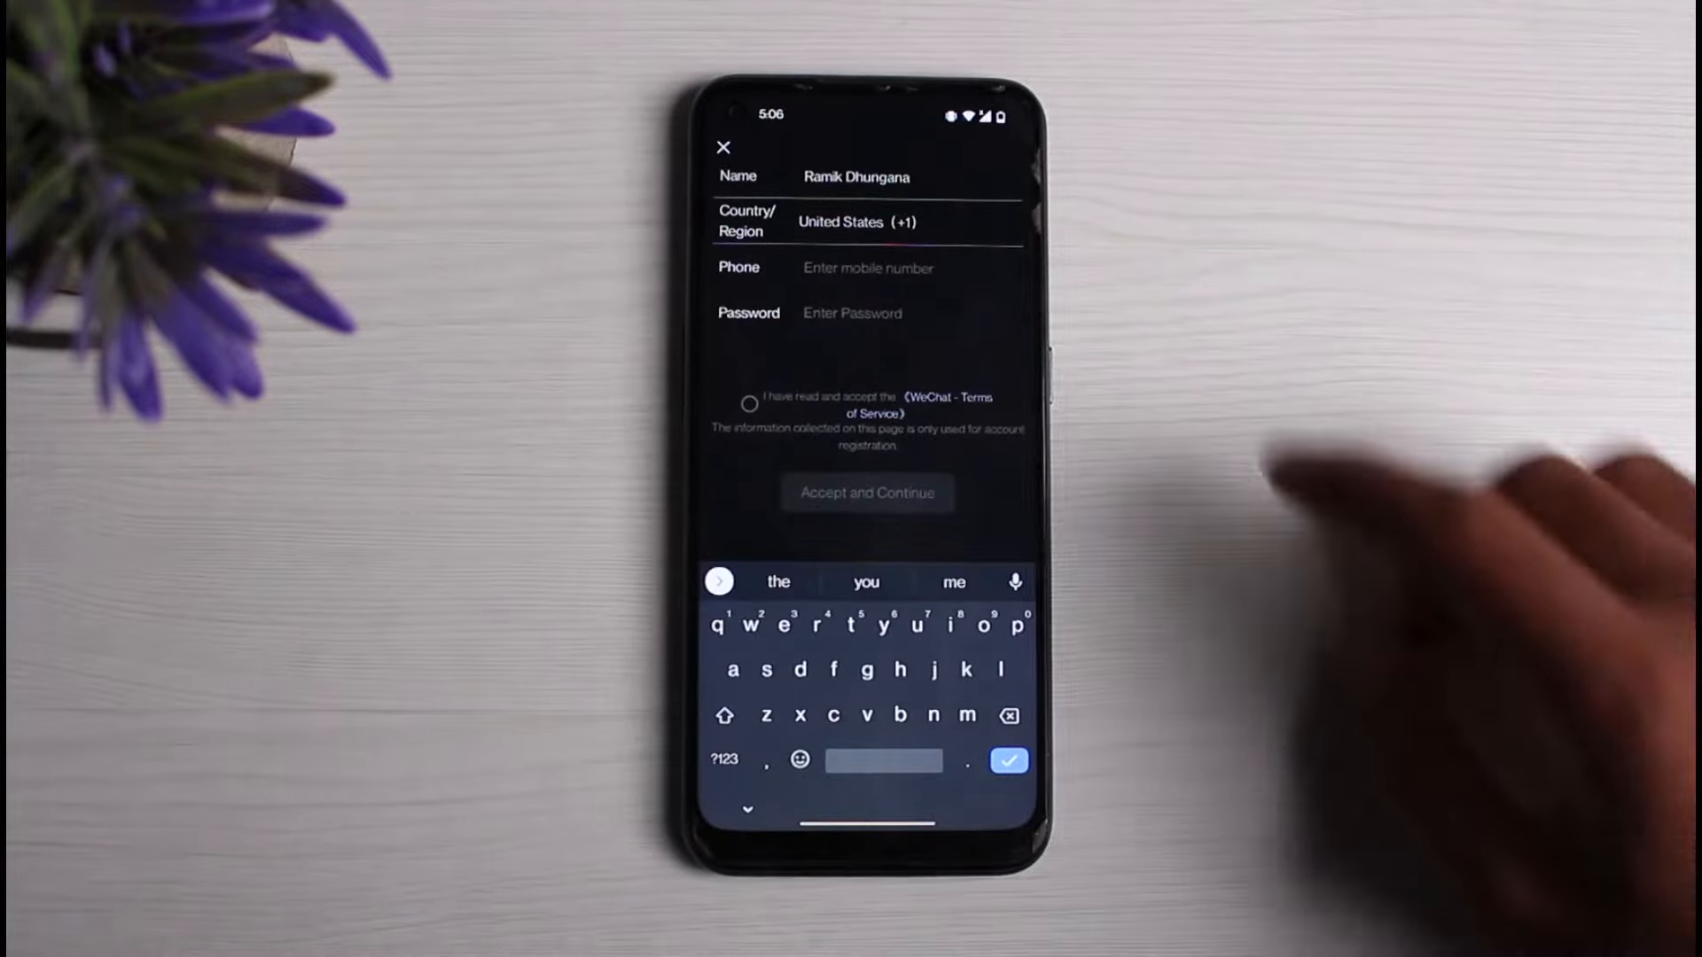
left_click(858, 222)
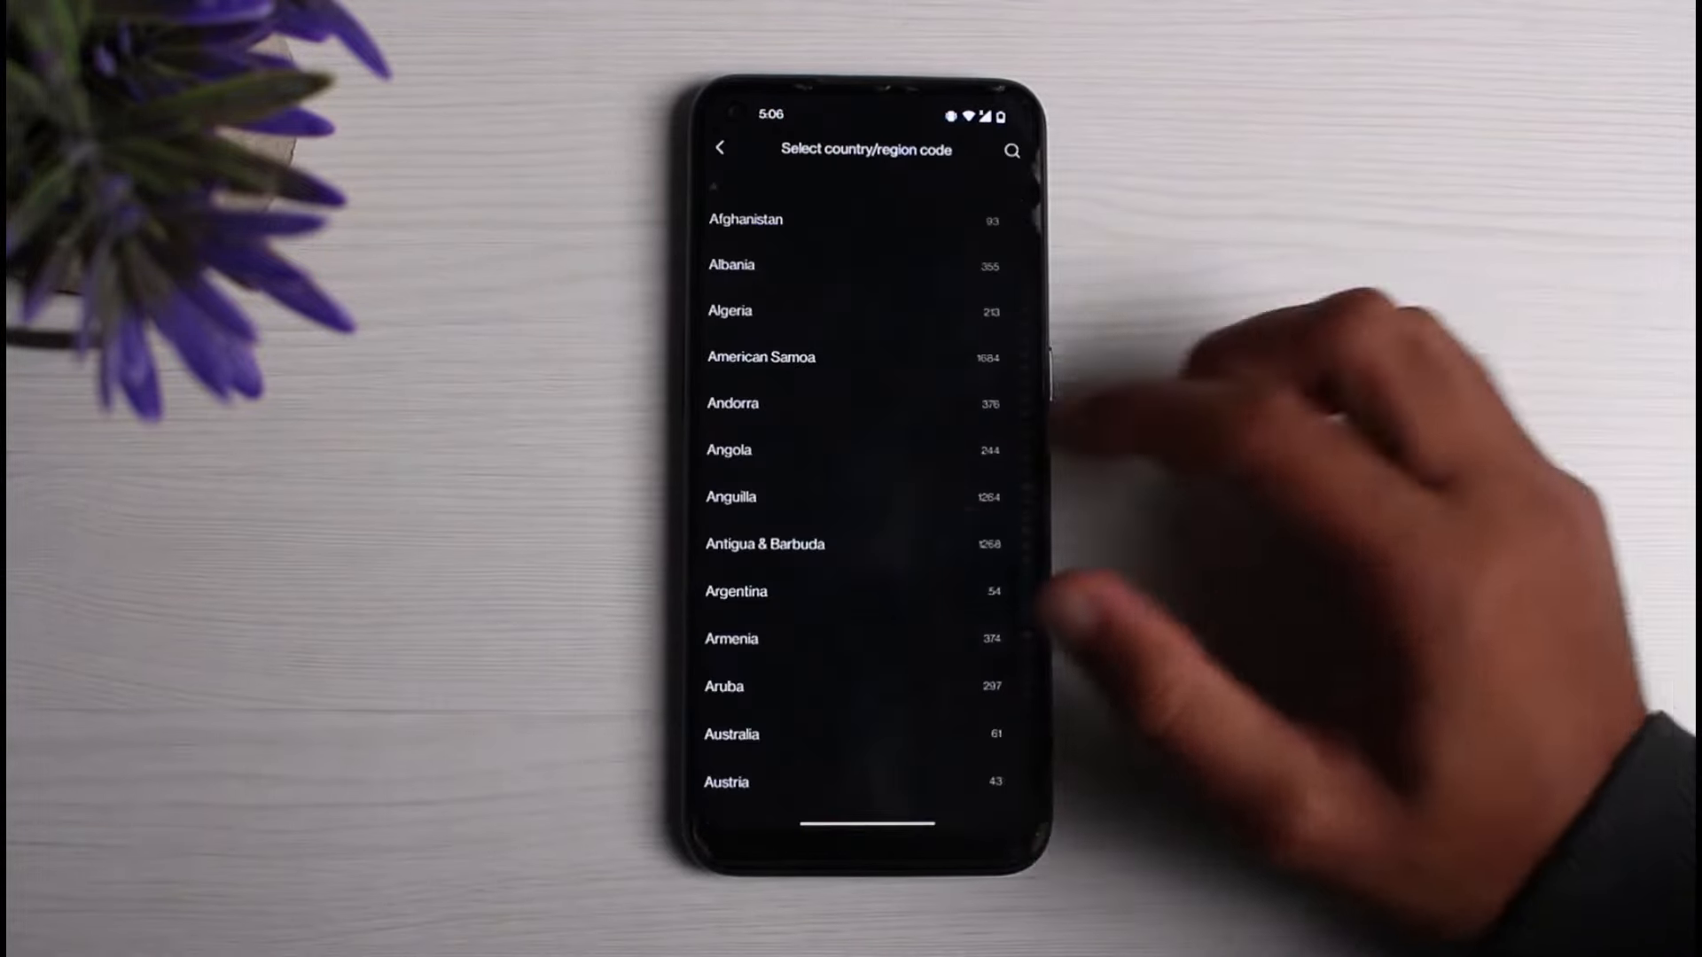
scroll("down", 3)
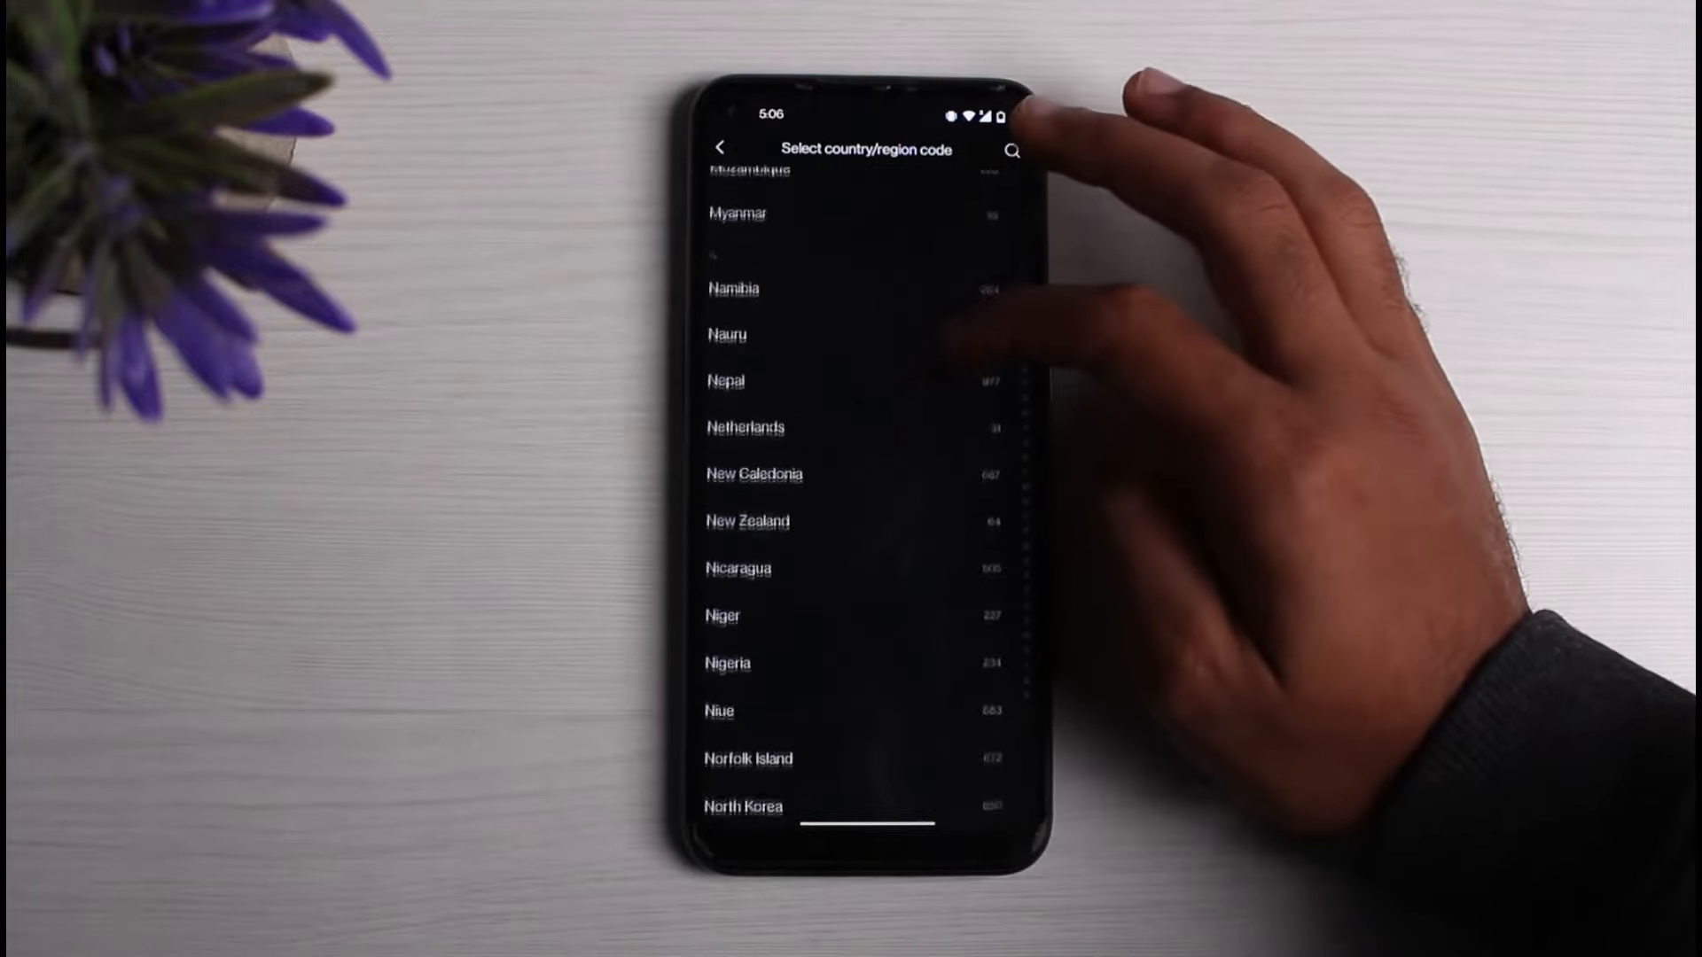
left_click(726, 379)
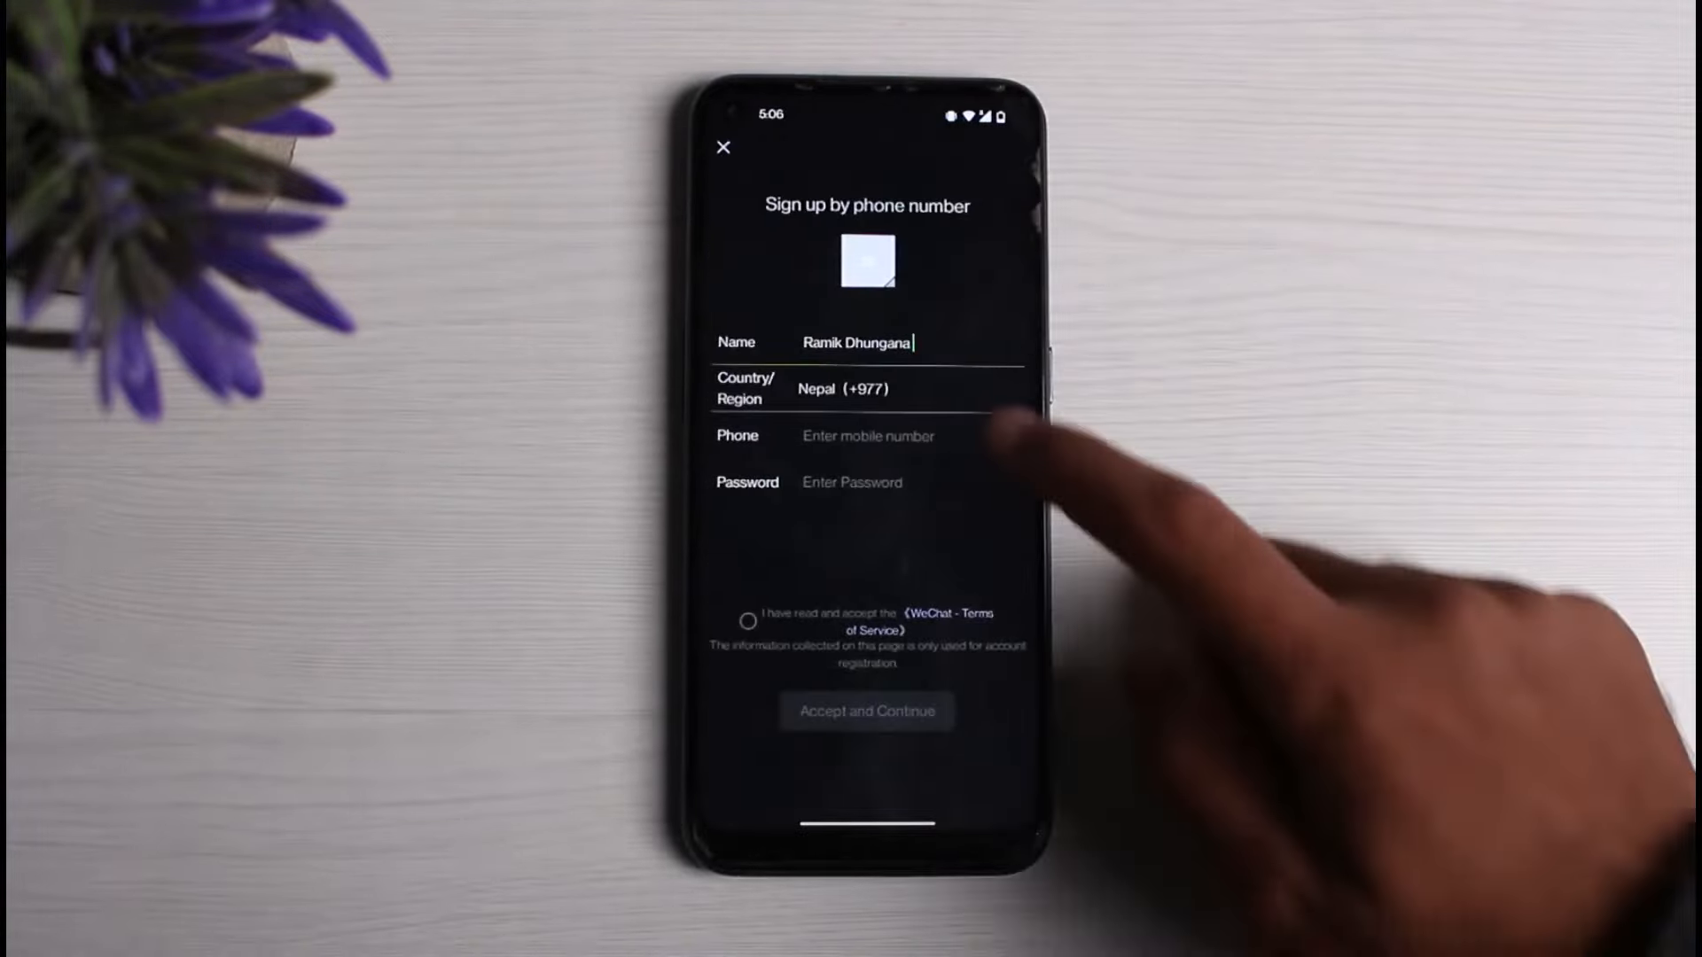
left_click(856, 390)
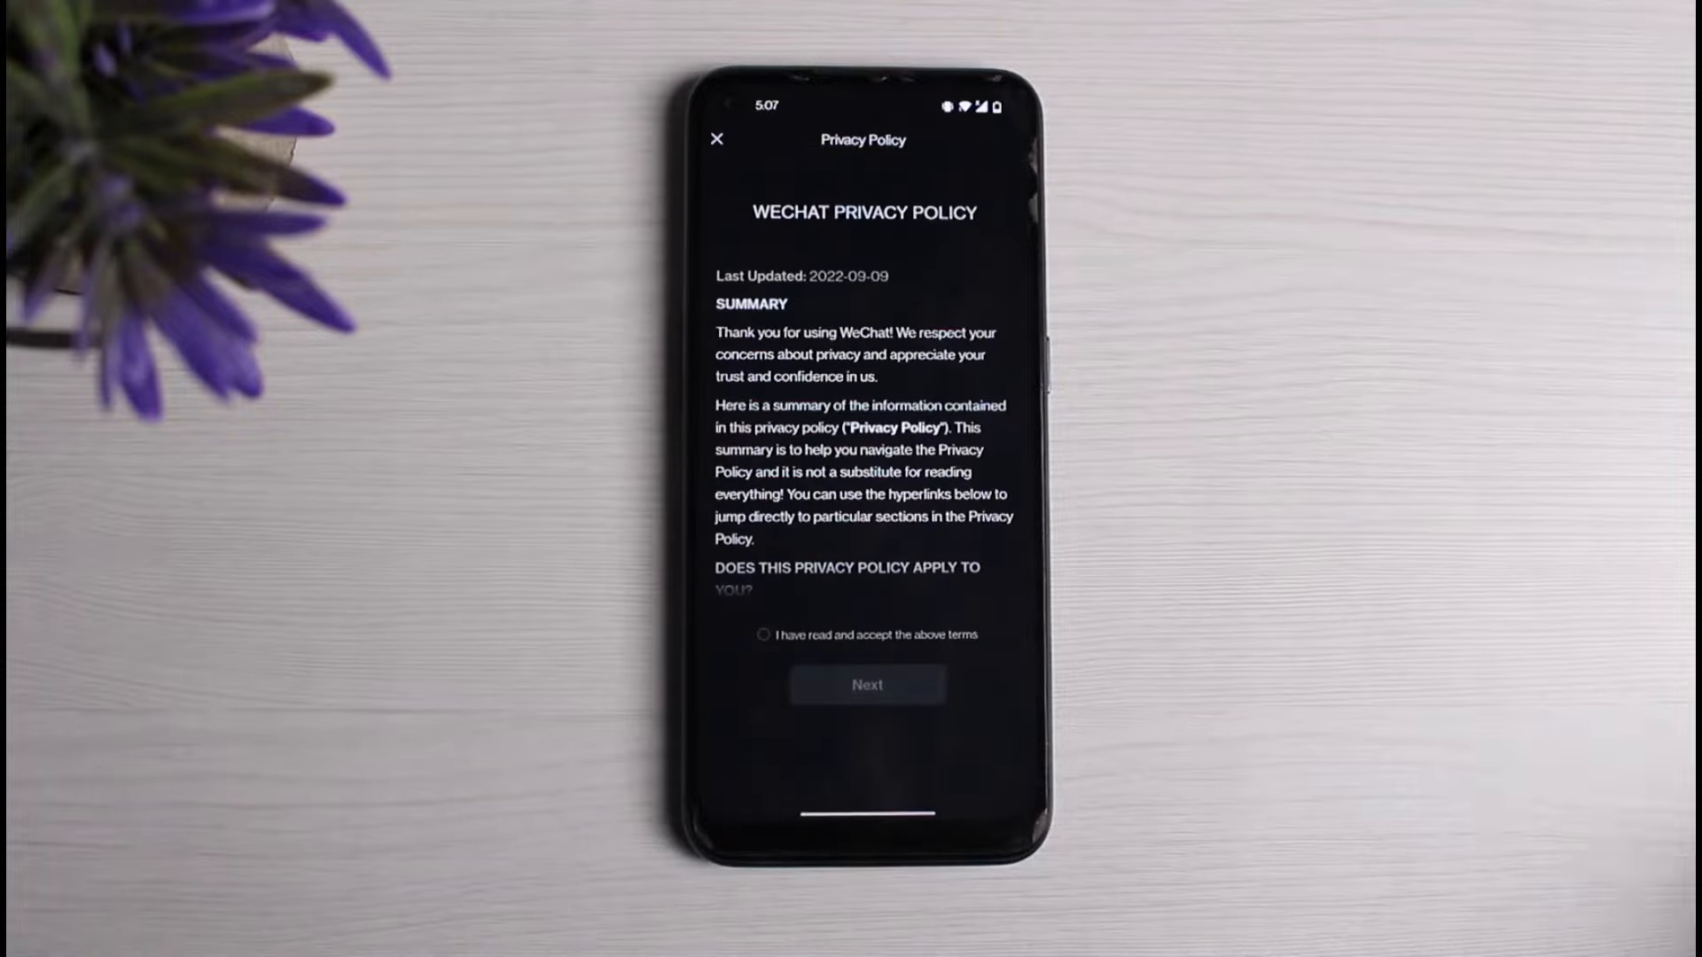
Accept the WeChat Privacy Policy terms and continue to Security Verification.
scroll("down", 3)
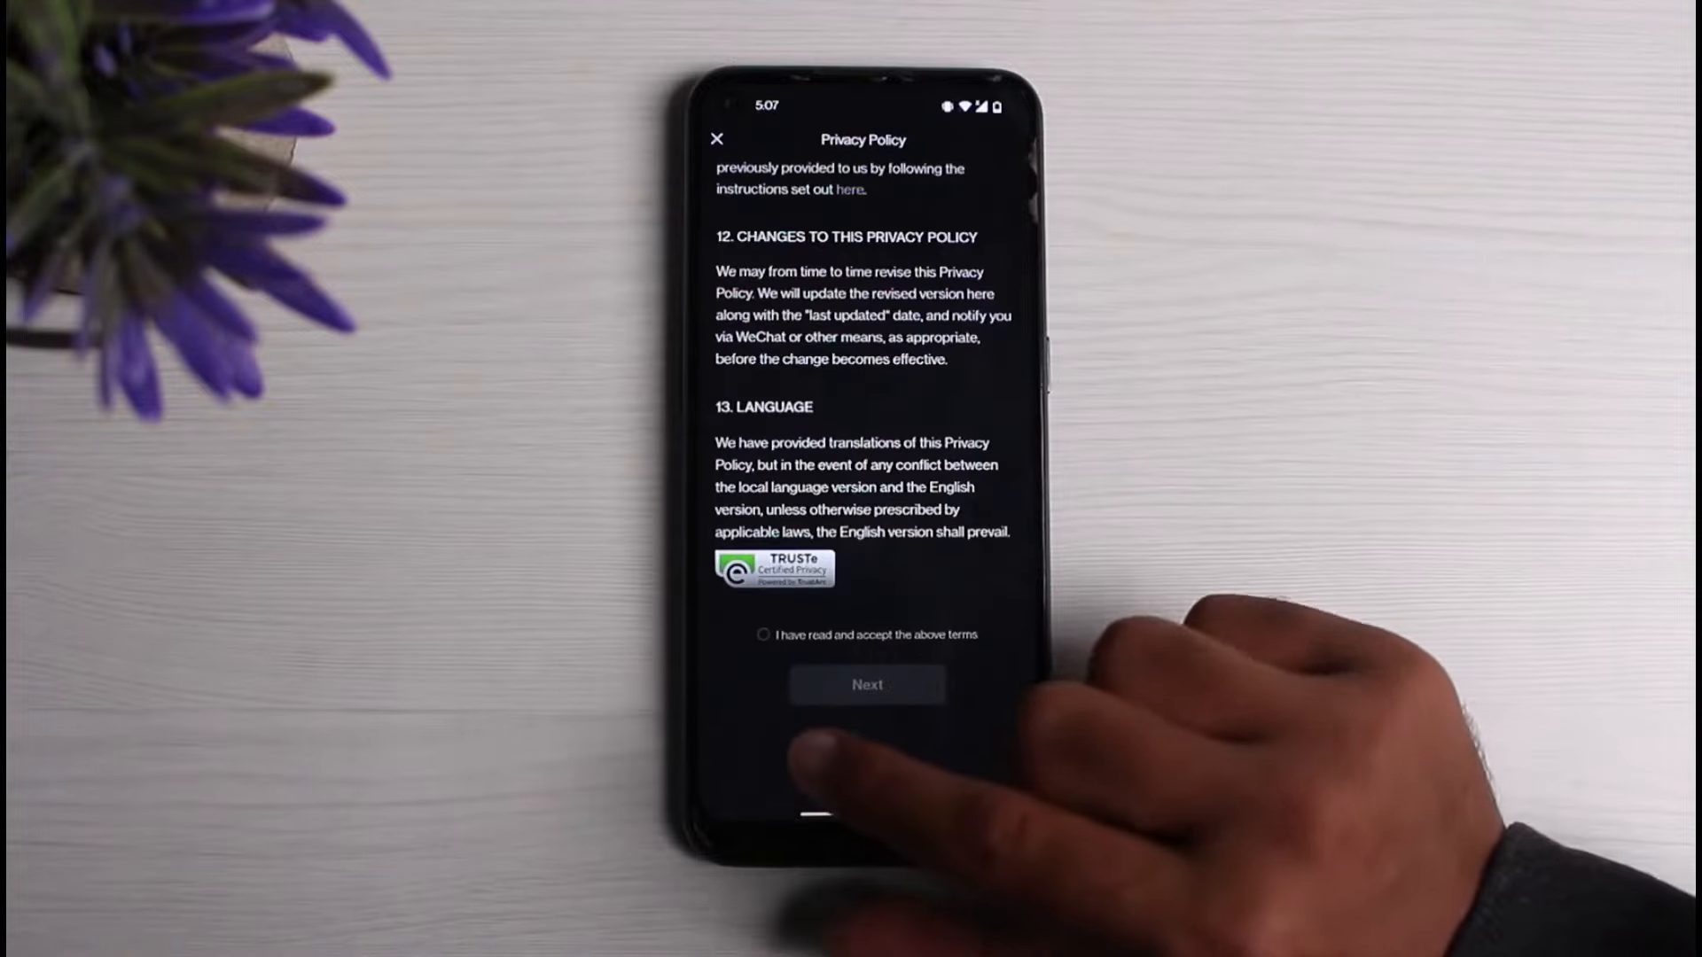
left_click(762, 635)
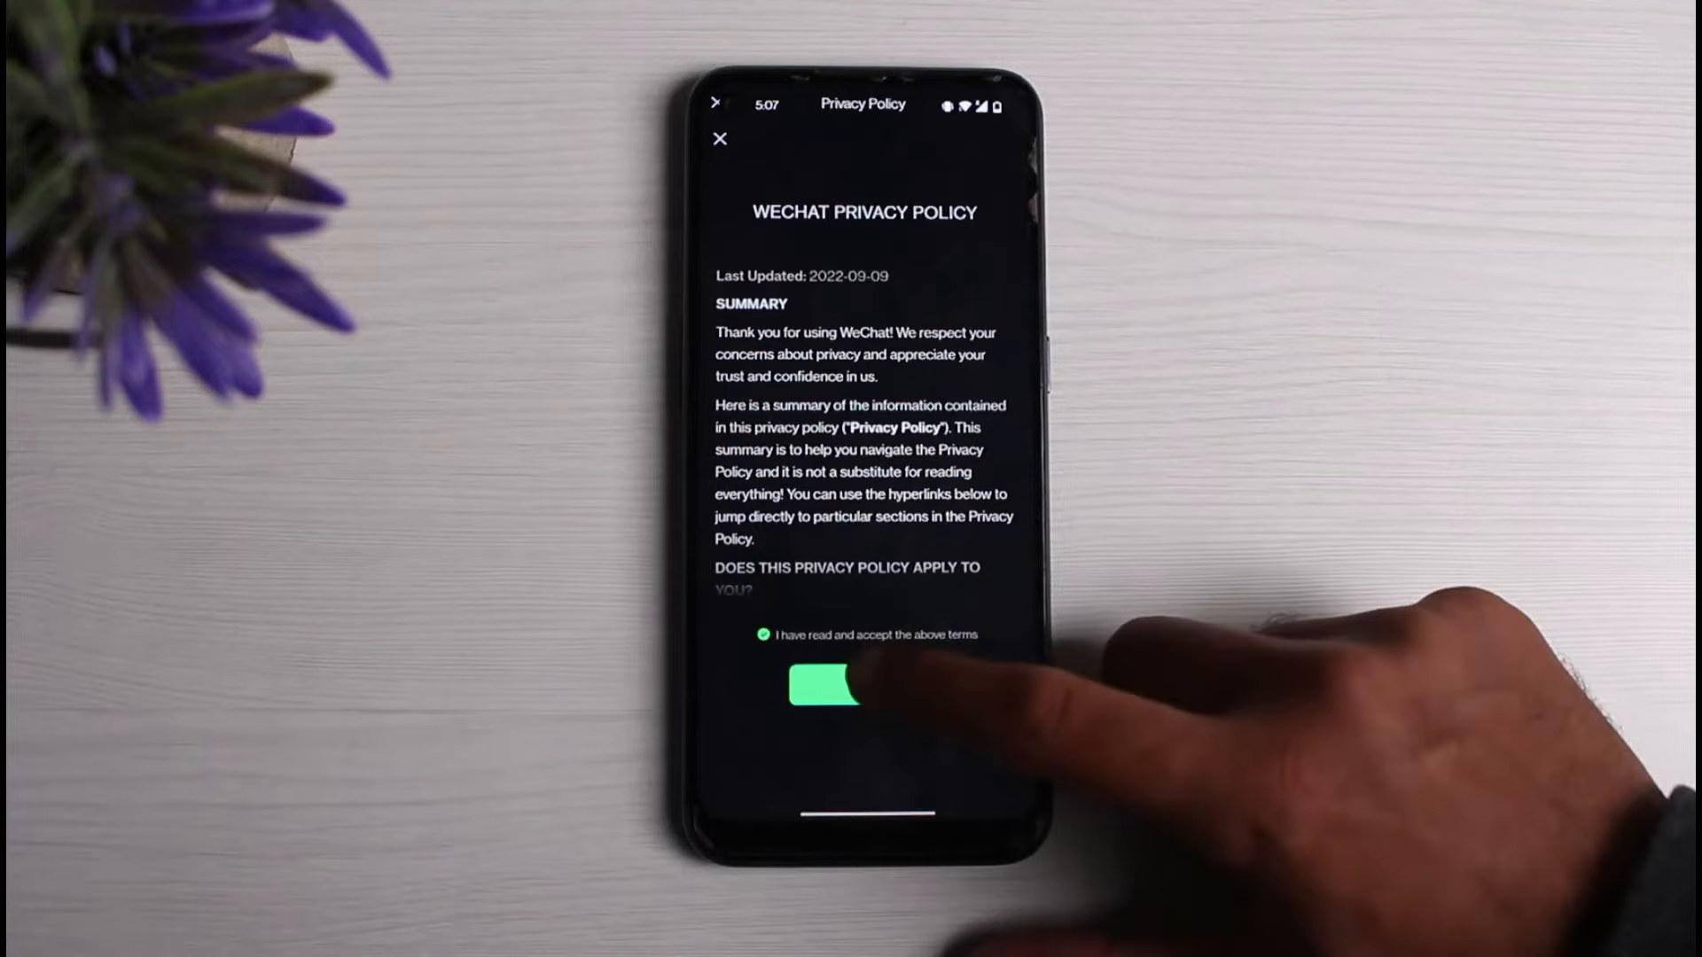
left_click(824, 695)
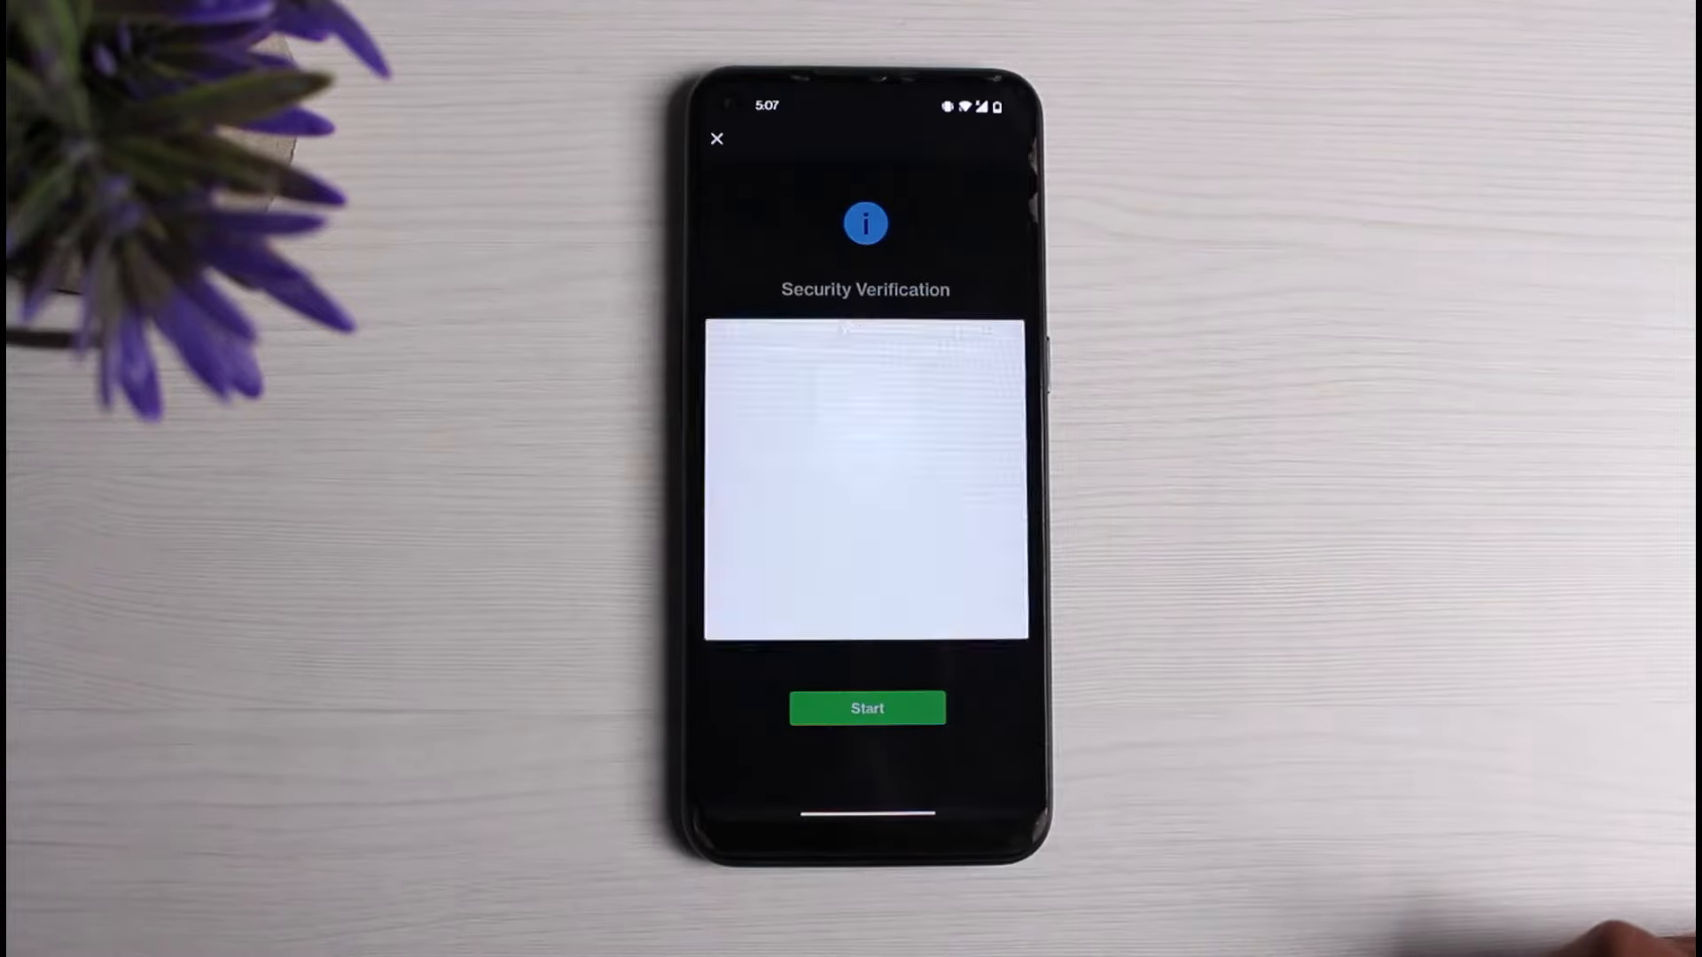
Complete security verification and submit the sign-up form with Accept and Continue.
left_click(869, 707)
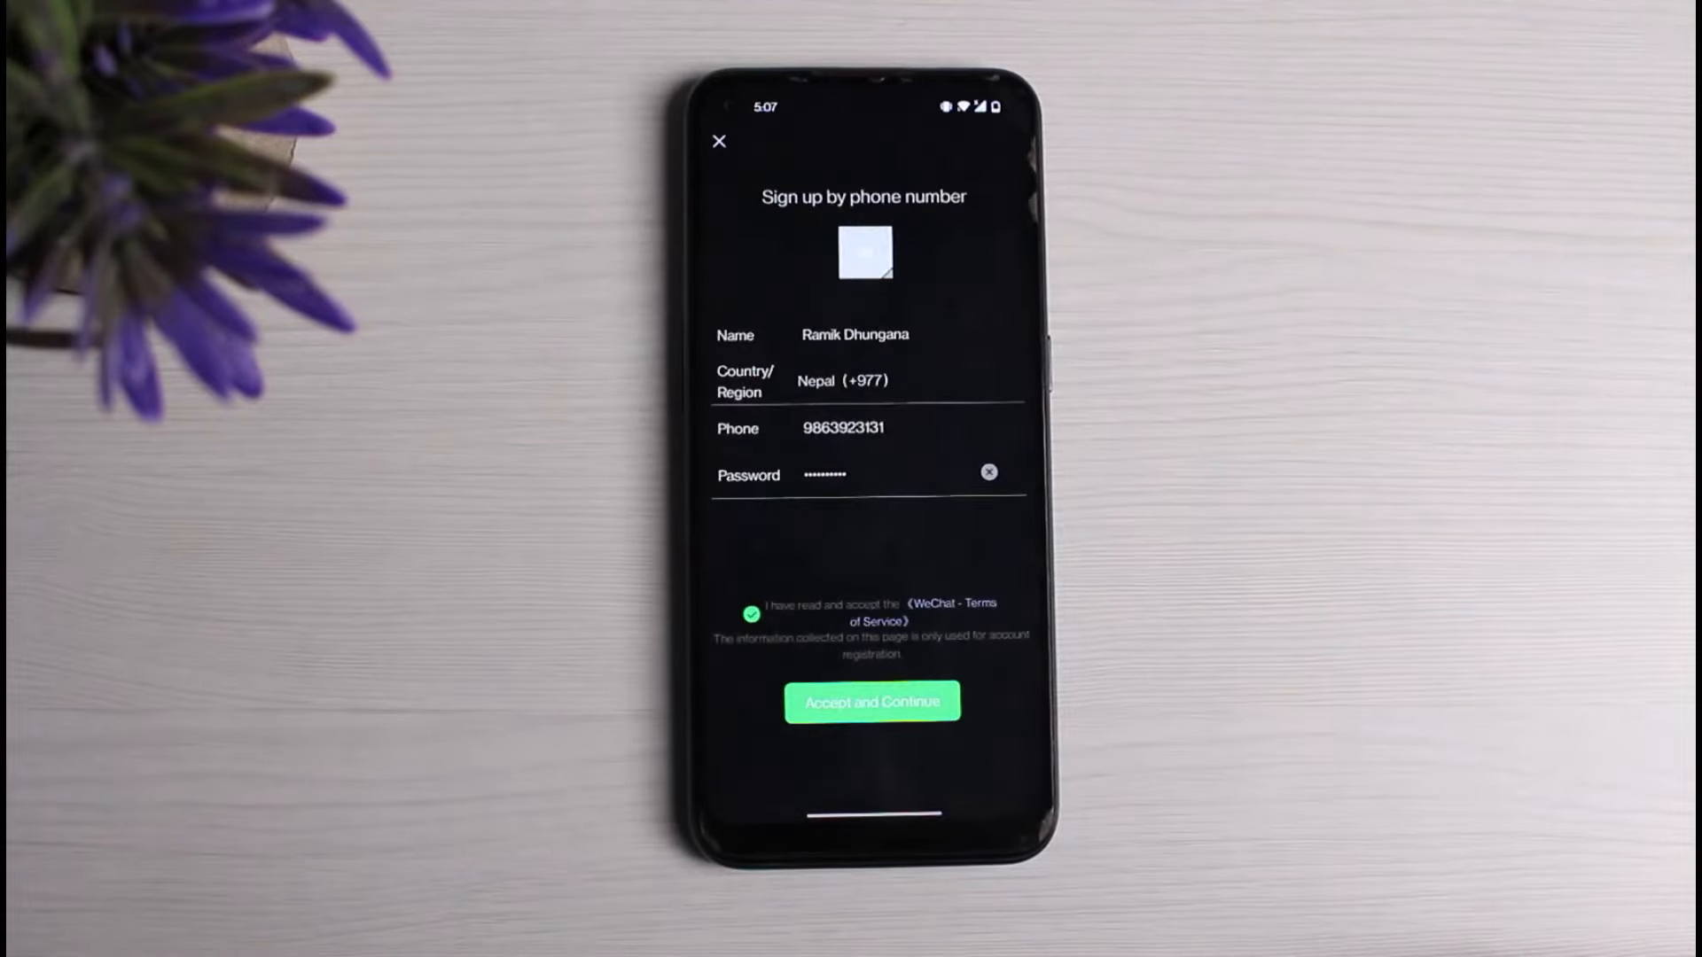
left_click(872, 702)
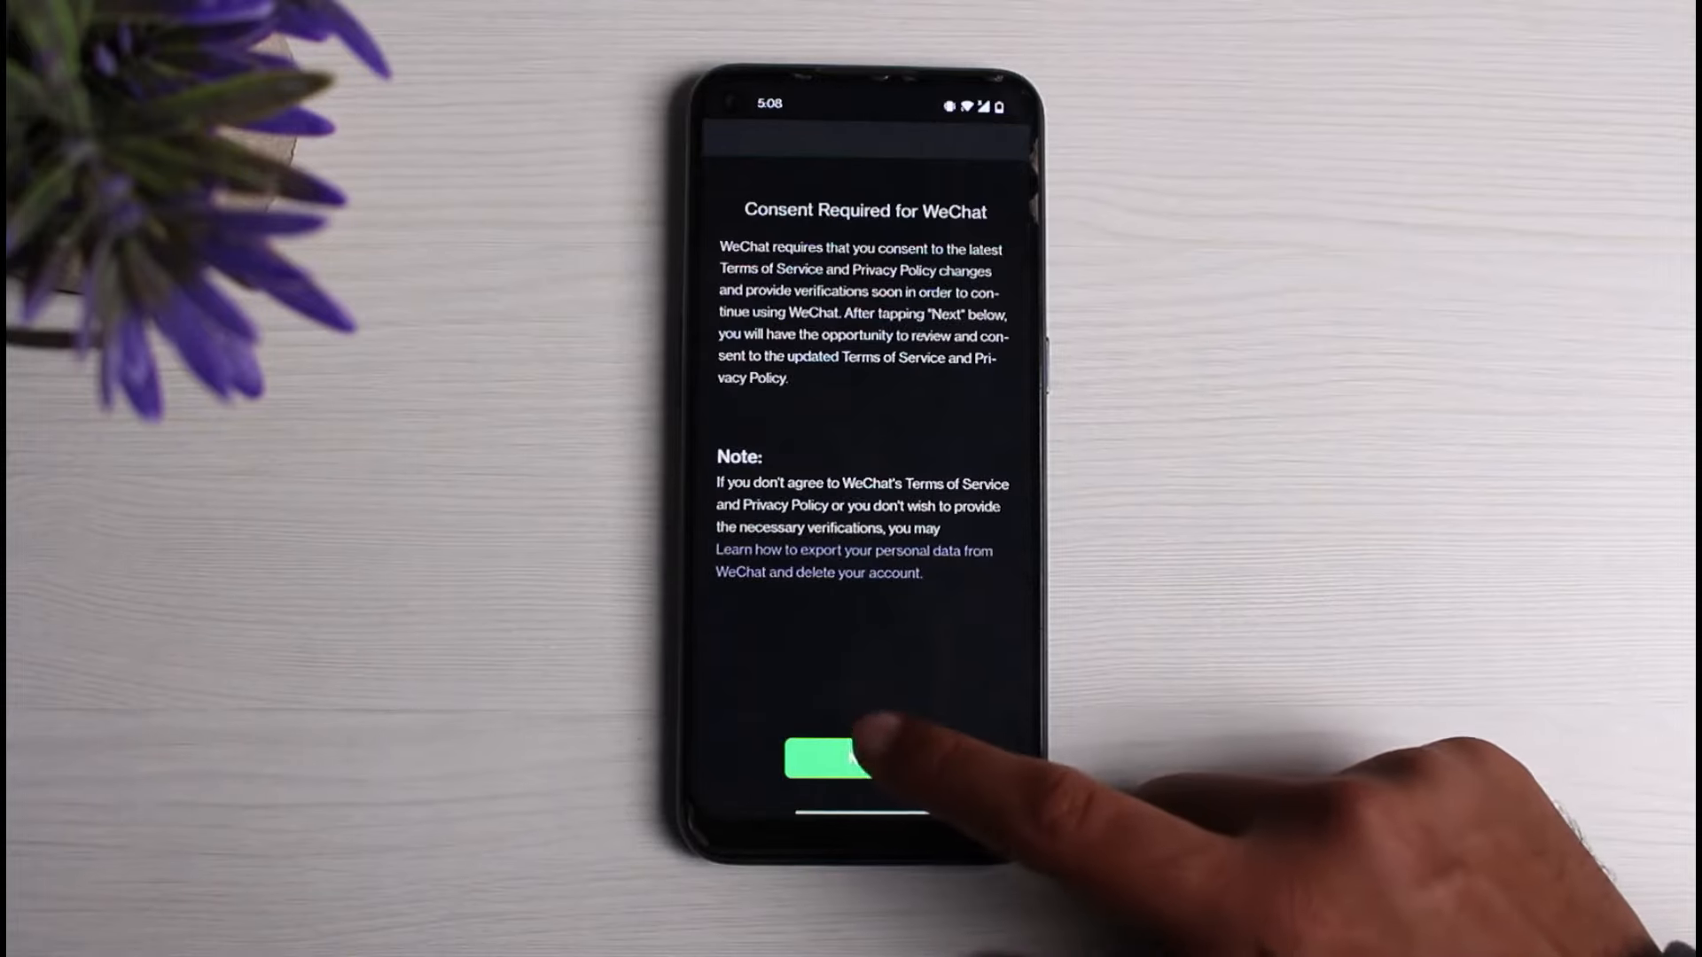
Accept the updated Terms of Service and Privacy Policy, reaching Enable Weixin Services.
left_click(824, 768)
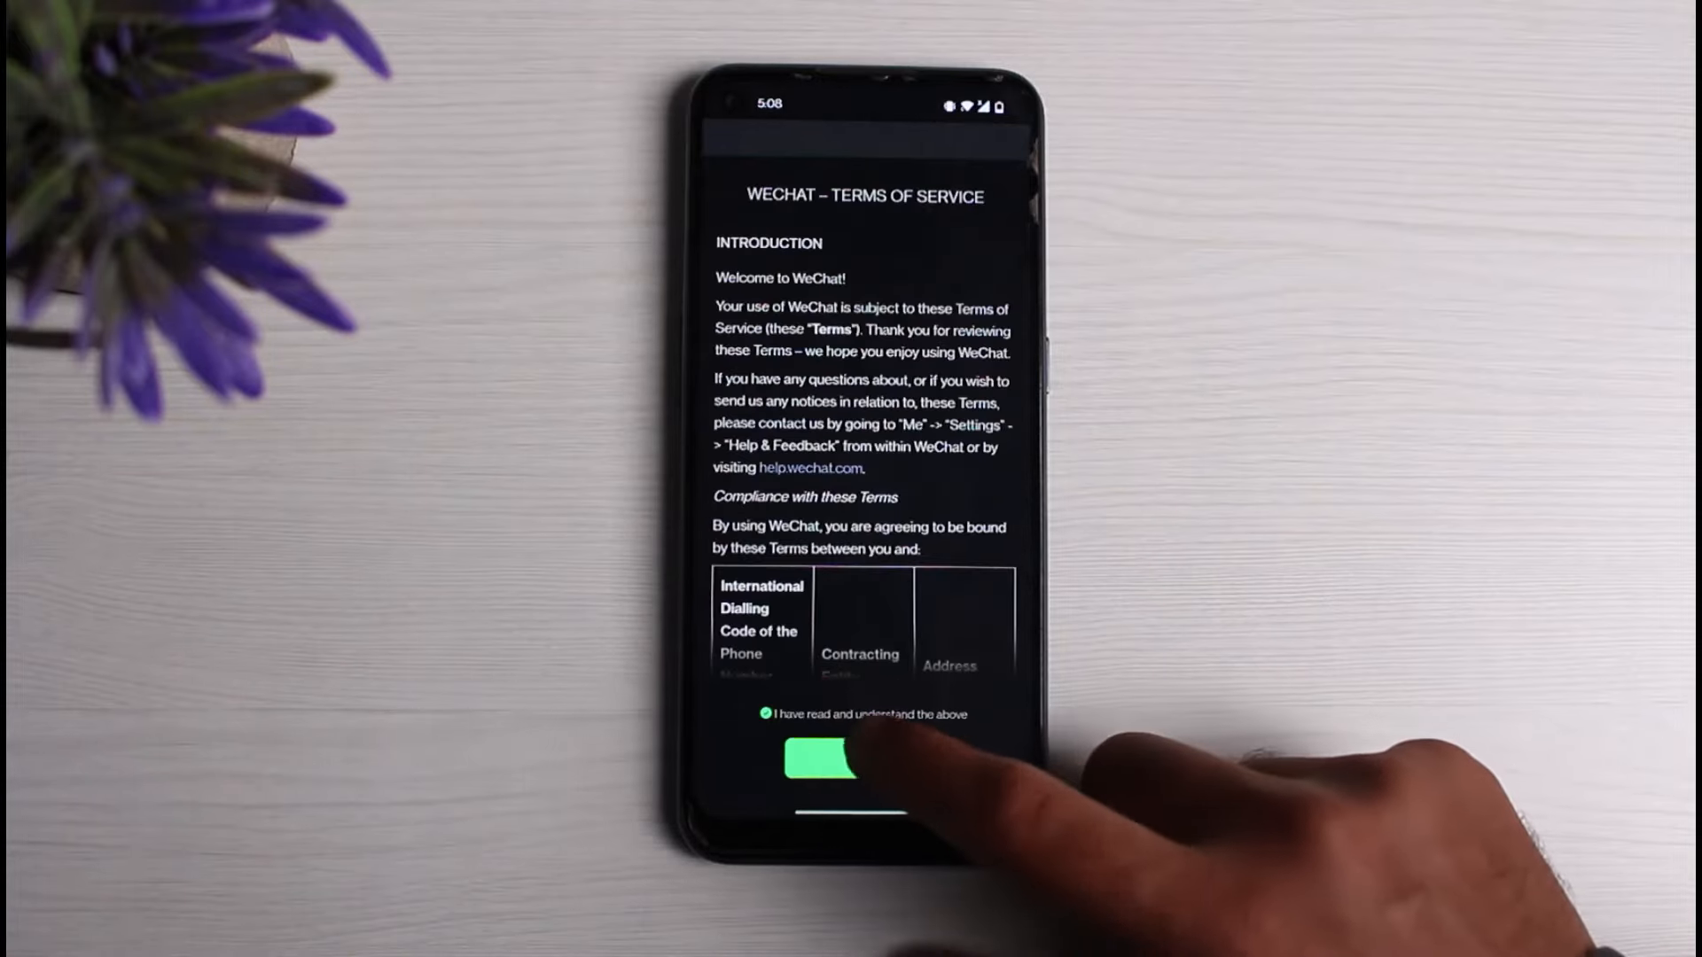
left_click(820, 774)
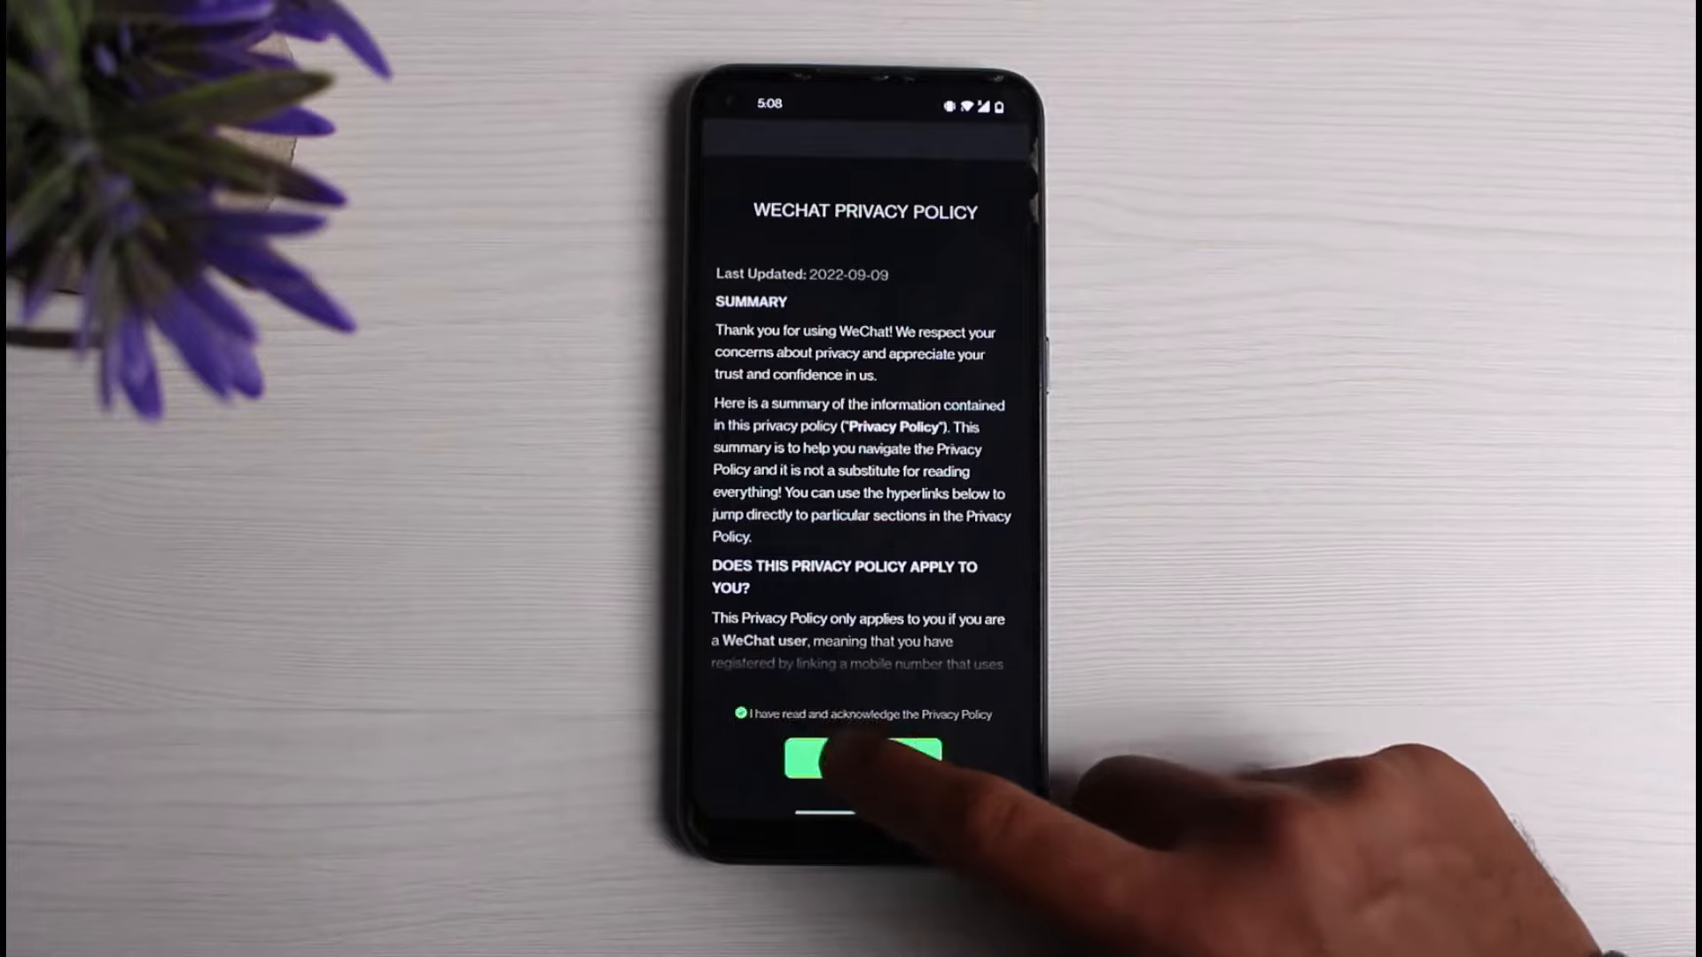
left_click(860, 771)
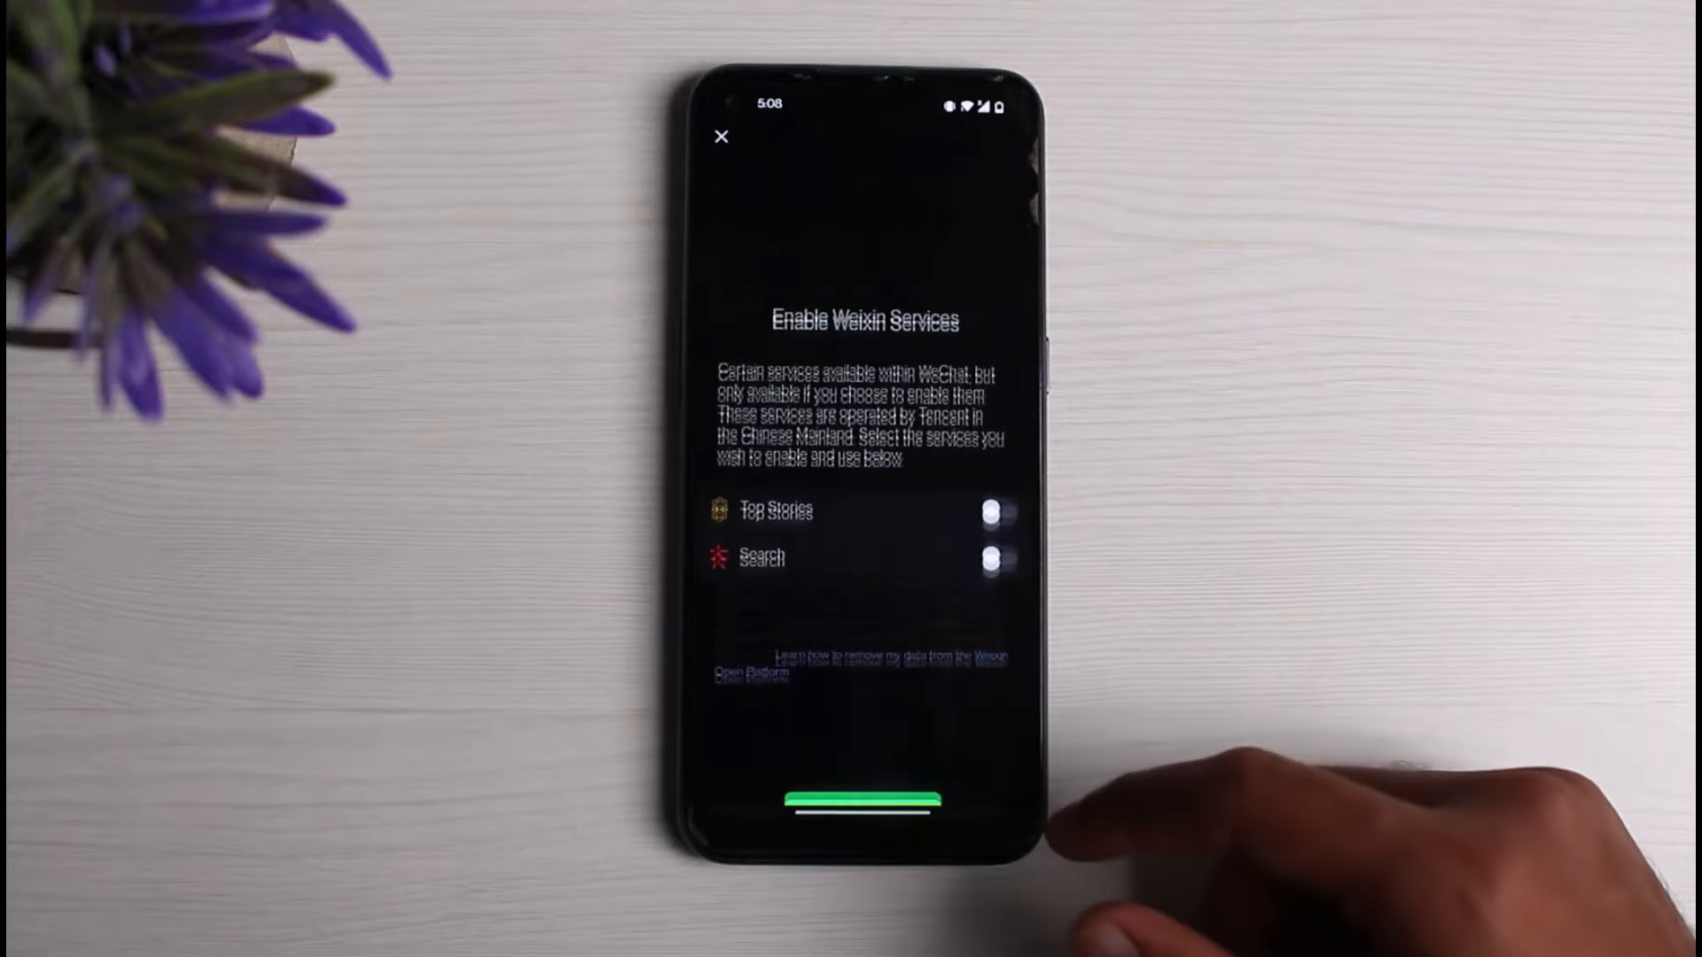